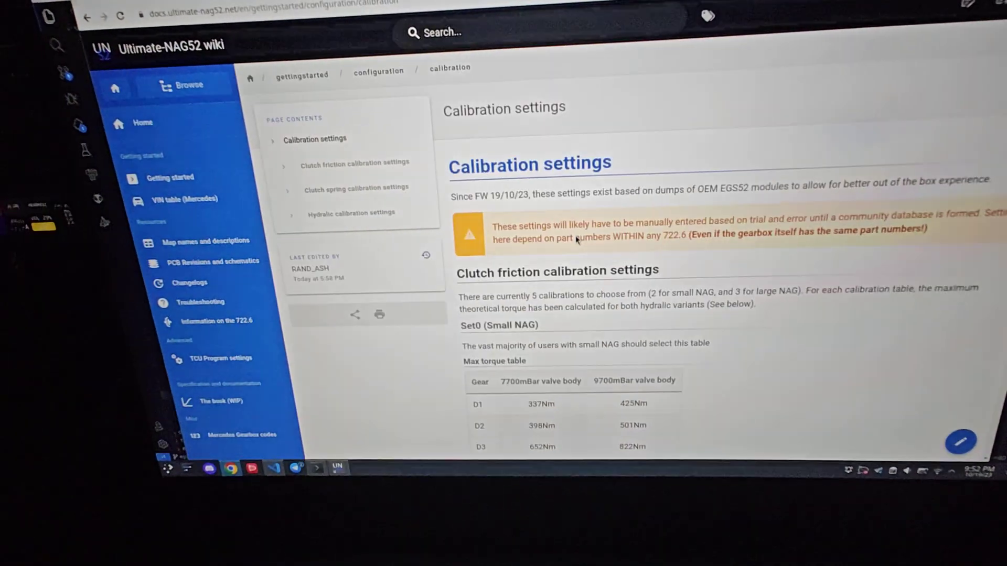
# - Scroll through the wiki's Calibration settings page
pyautogui.scroll(-3)
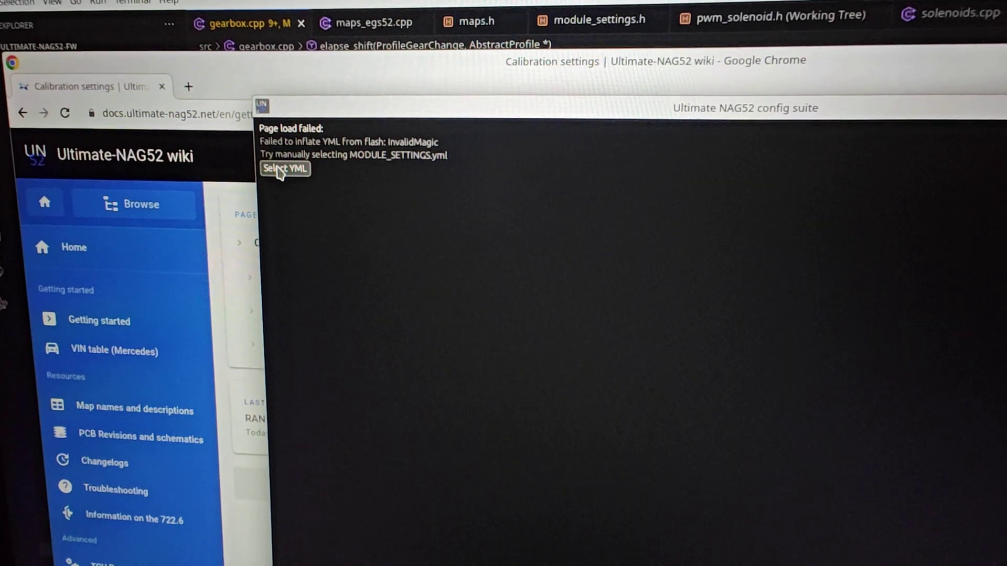
# - Load MODULE_SETTINGS.yml from the ultimate-nag52-config-app folder
pyautogui.click(284, 169)
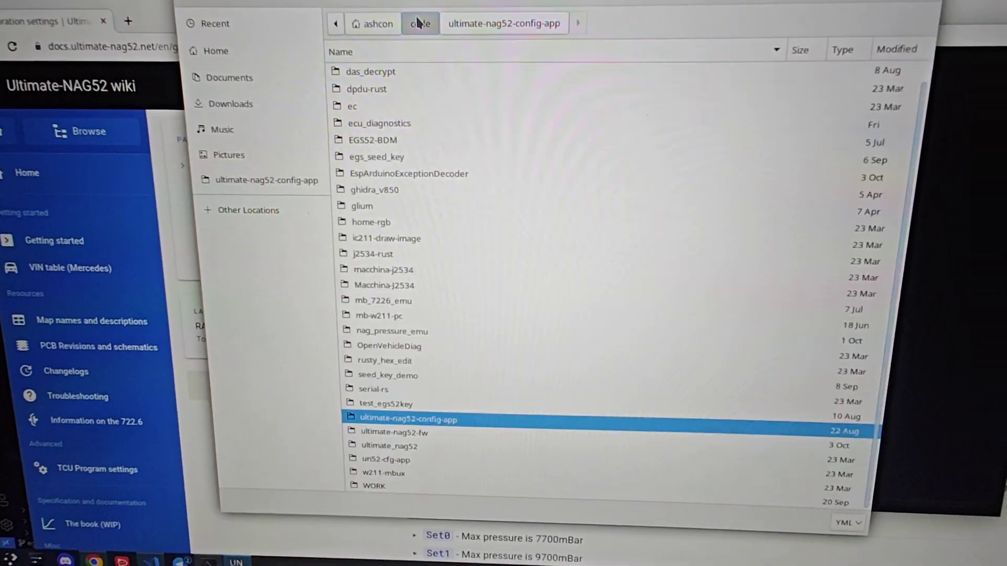
pyautogui.doubleClick(406, 418)
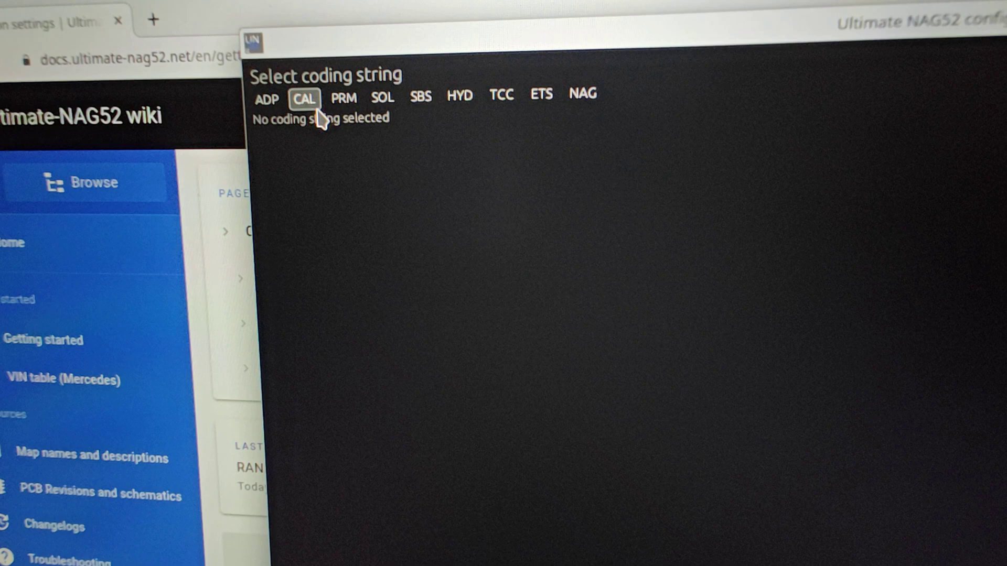
# - In the CAL section, choose HydraulicSet1, ClutchSet4 and SpringSet1
pyautogui.click(303, 98)
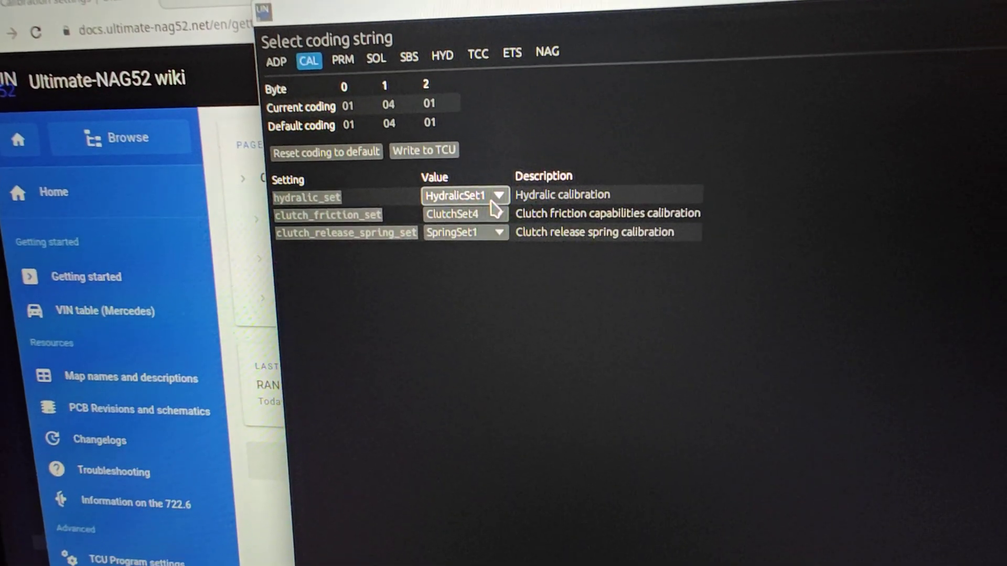
pyautogui.click(464, 195)
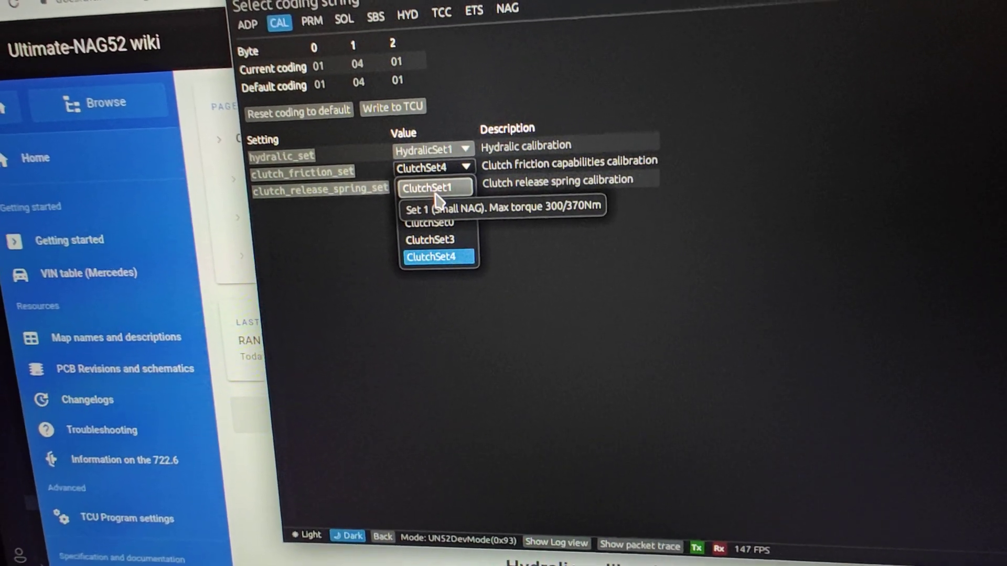
pyautogui.click(434, 188)
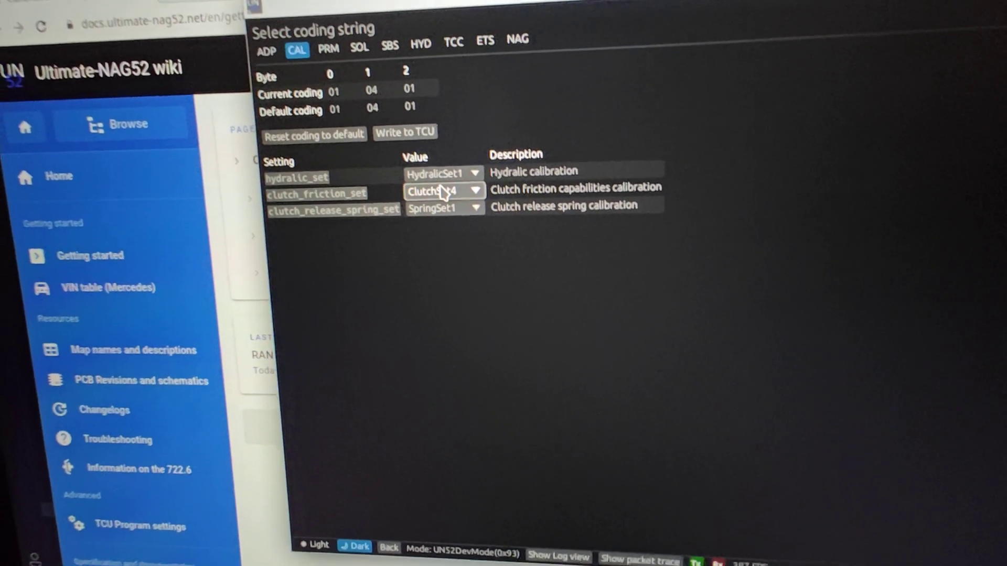
pyautogui.click(441, 197)
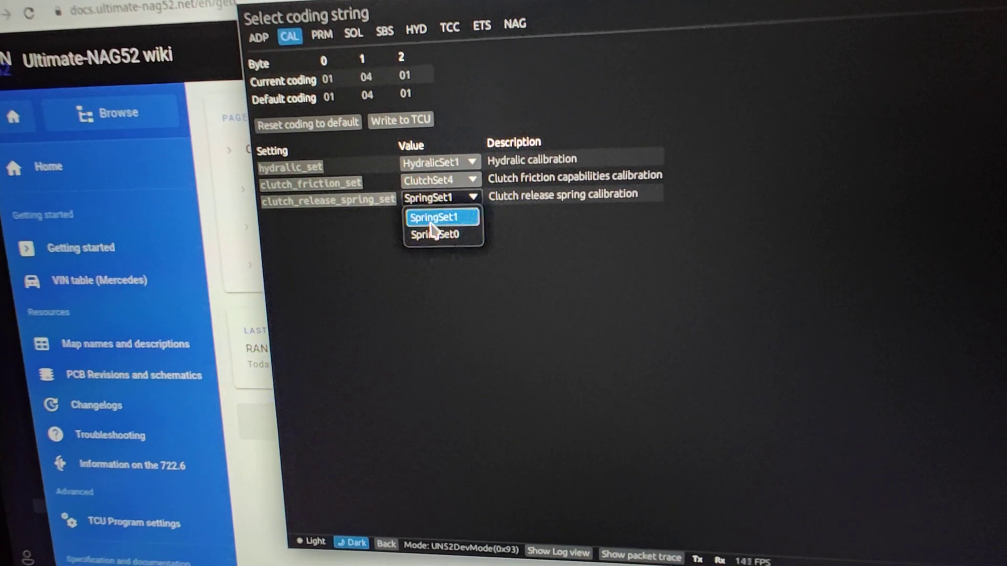
pyautogui.click(435, 217)
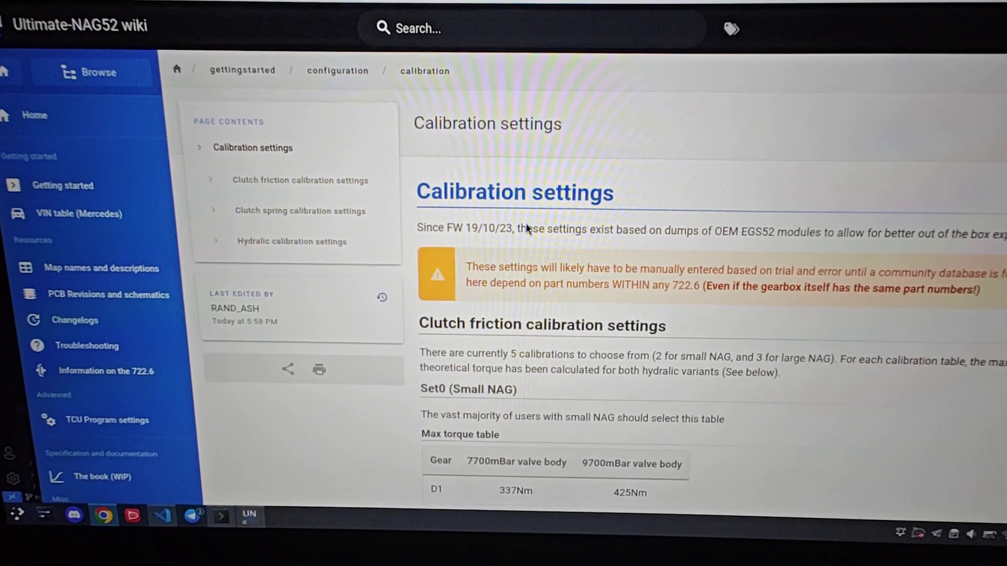
# - Scroll the wiki's clutch friction tables to the Set4 (Large NAG) torque table
pyautogui.scroll(-3)
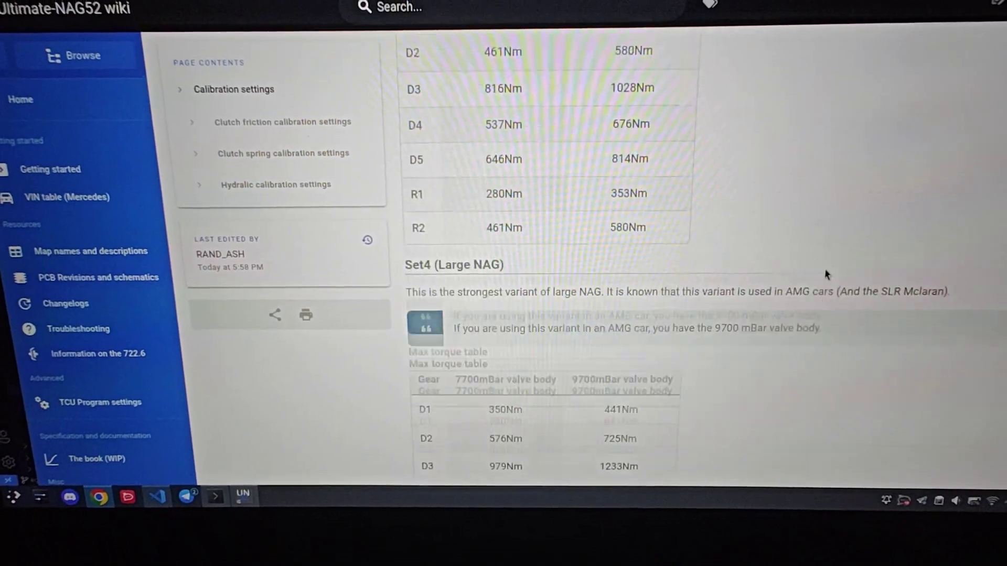
pyautogui.scroll(3)
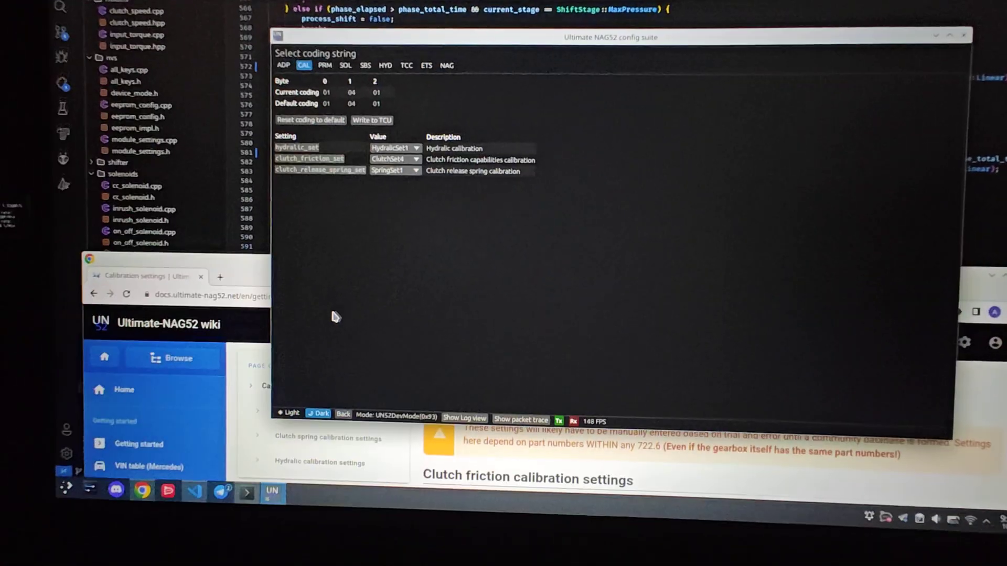
# - Go back from the coding string page to the tools welcome screen
pyautogui.click(342, 416)
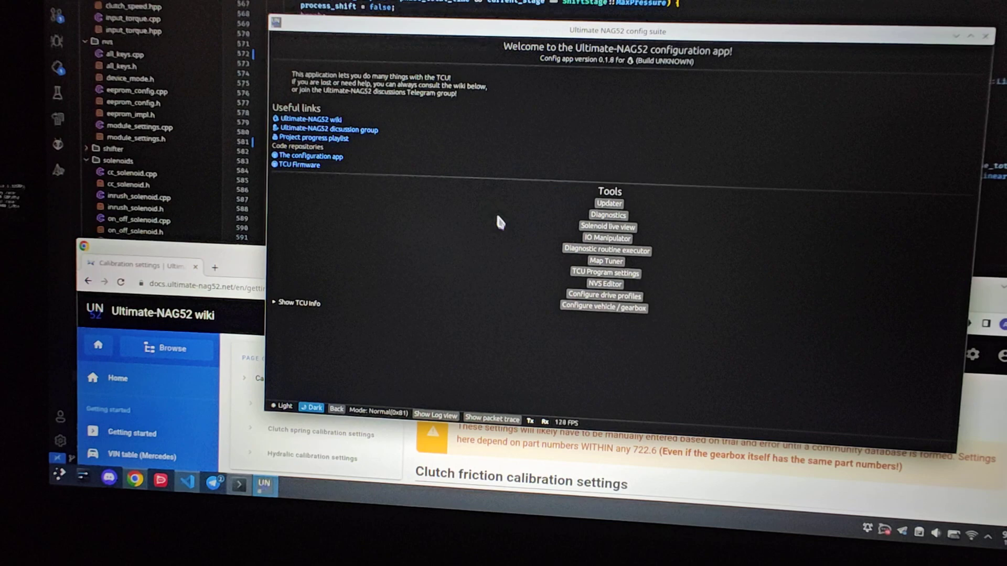